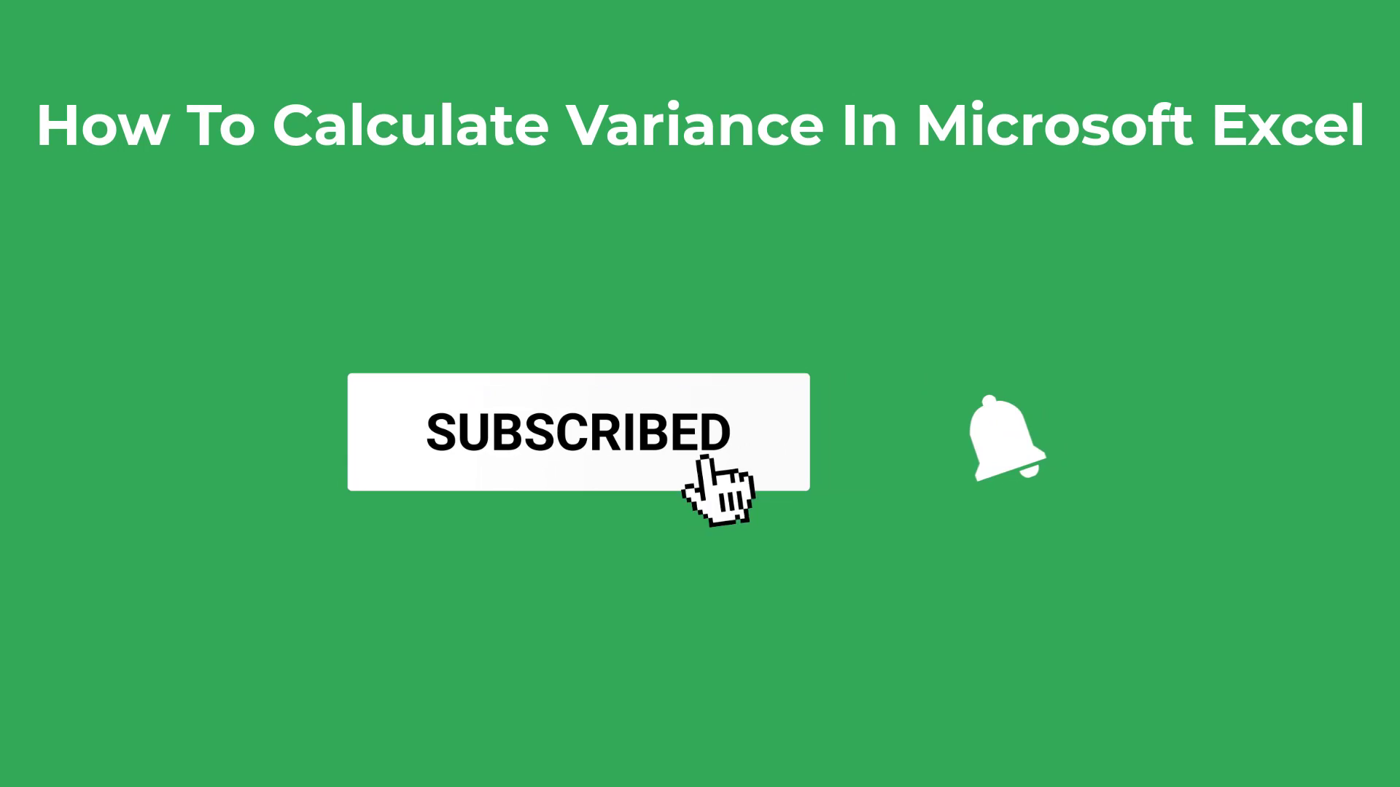
On the Sample sheet, begin a formula in D2 beside Variance
click(999, 437)
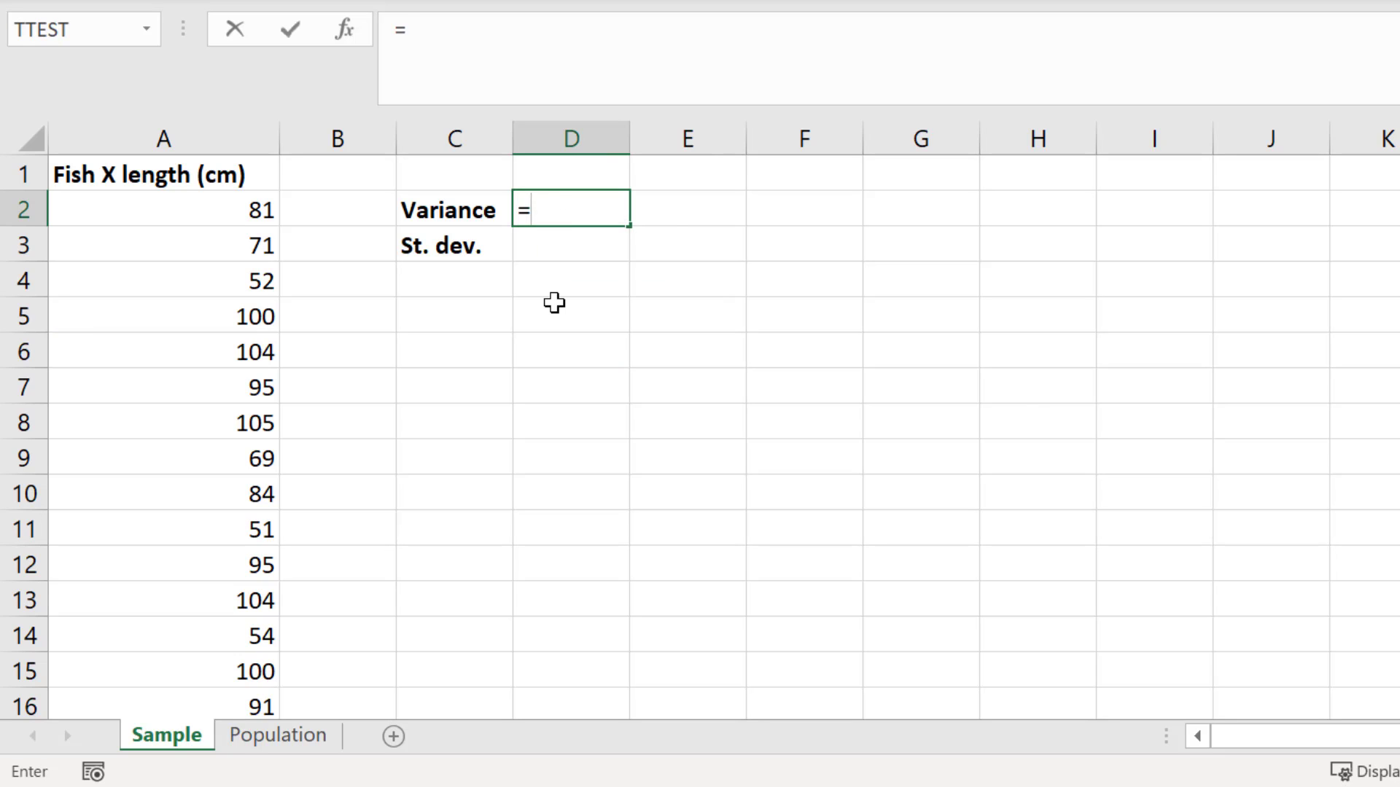
Enter VAR.S over the column A fish lengths (389.9238) and label E2 cm2
text(VAR.S(A2:A14)
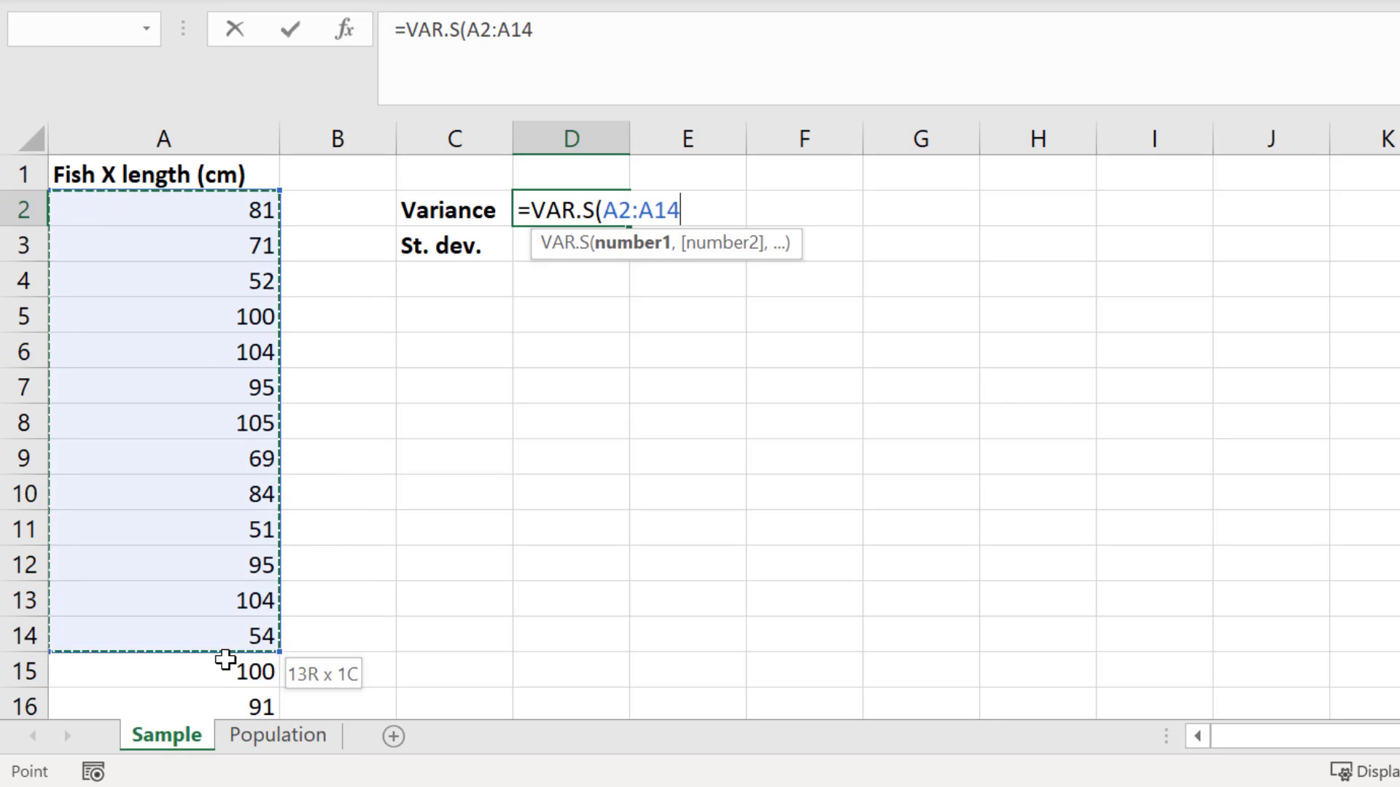
drag(225, 637, 225, 696)
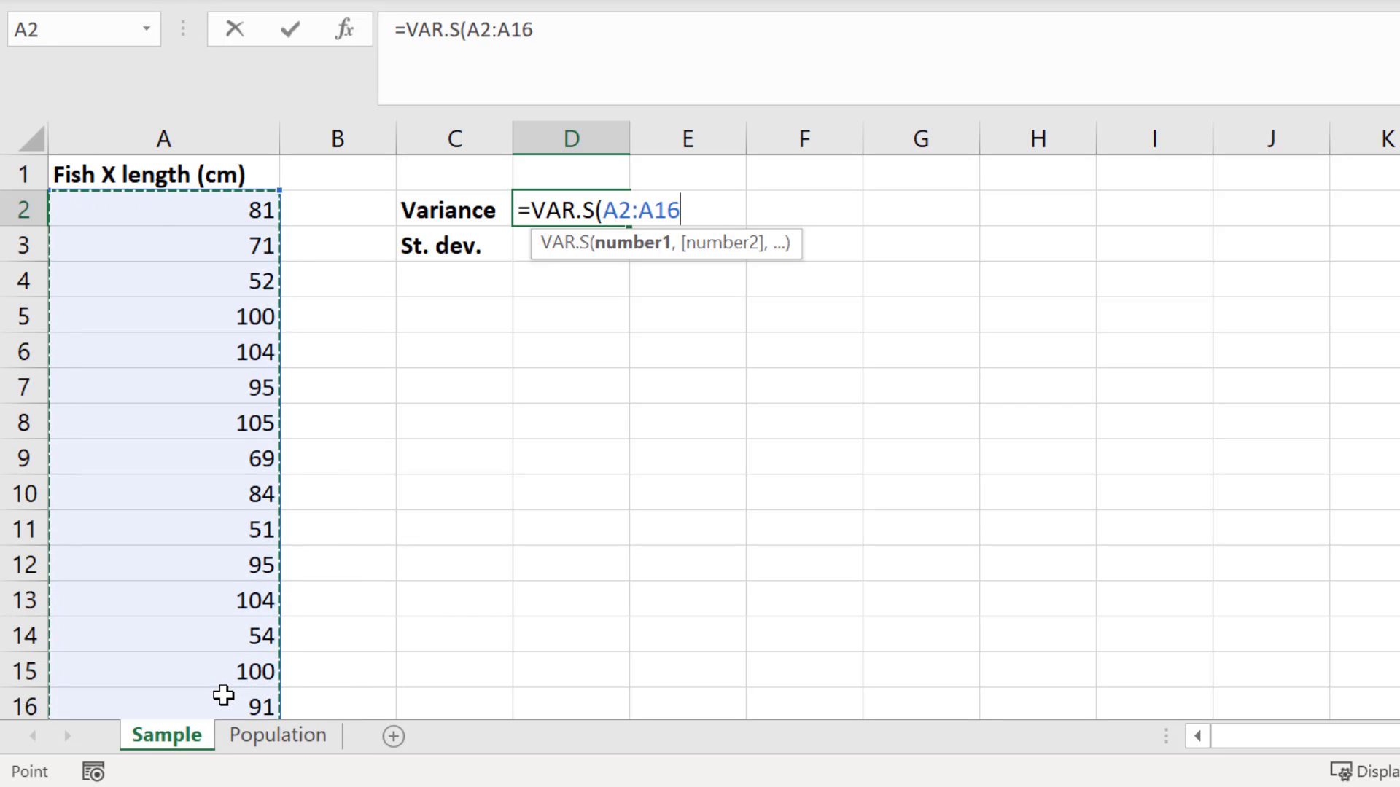
text())
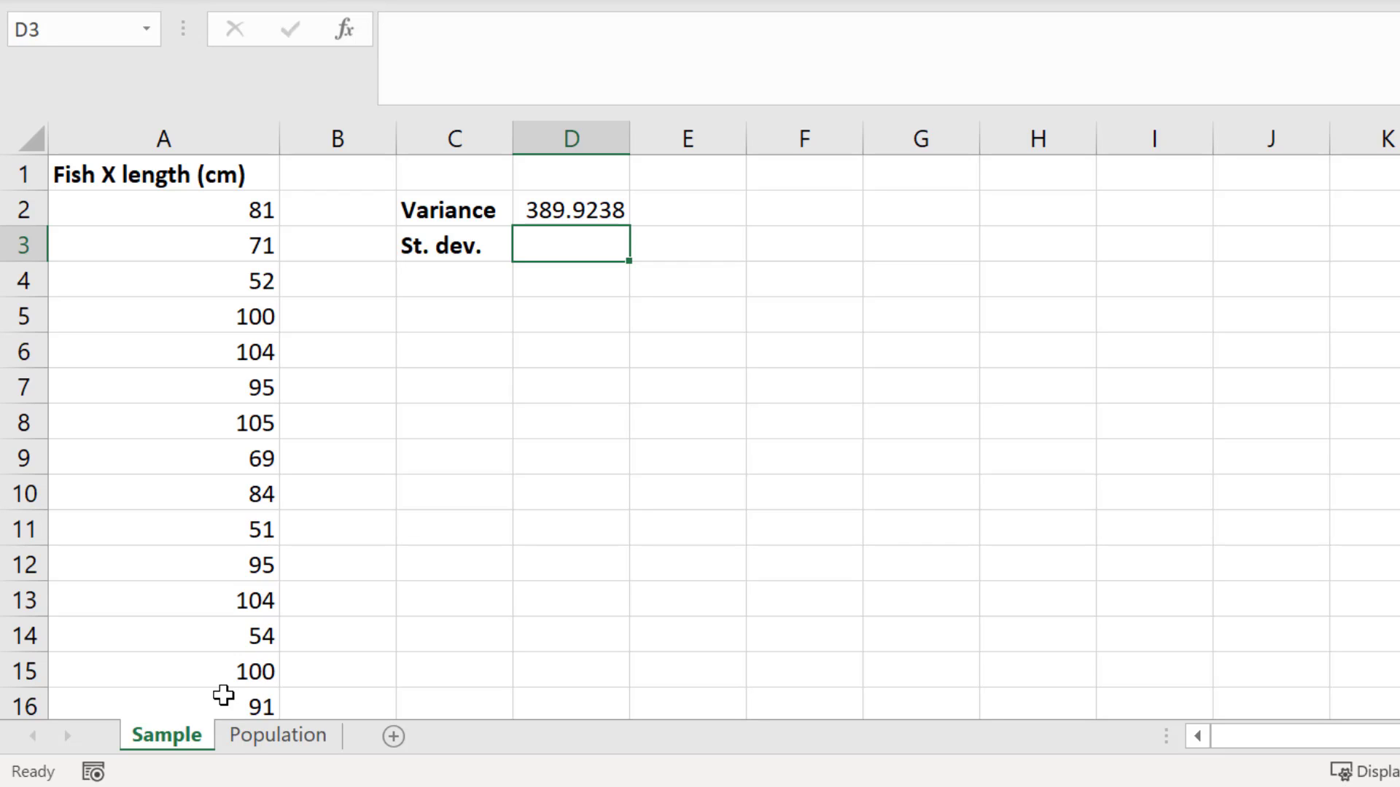
mouse_move(606, 294)
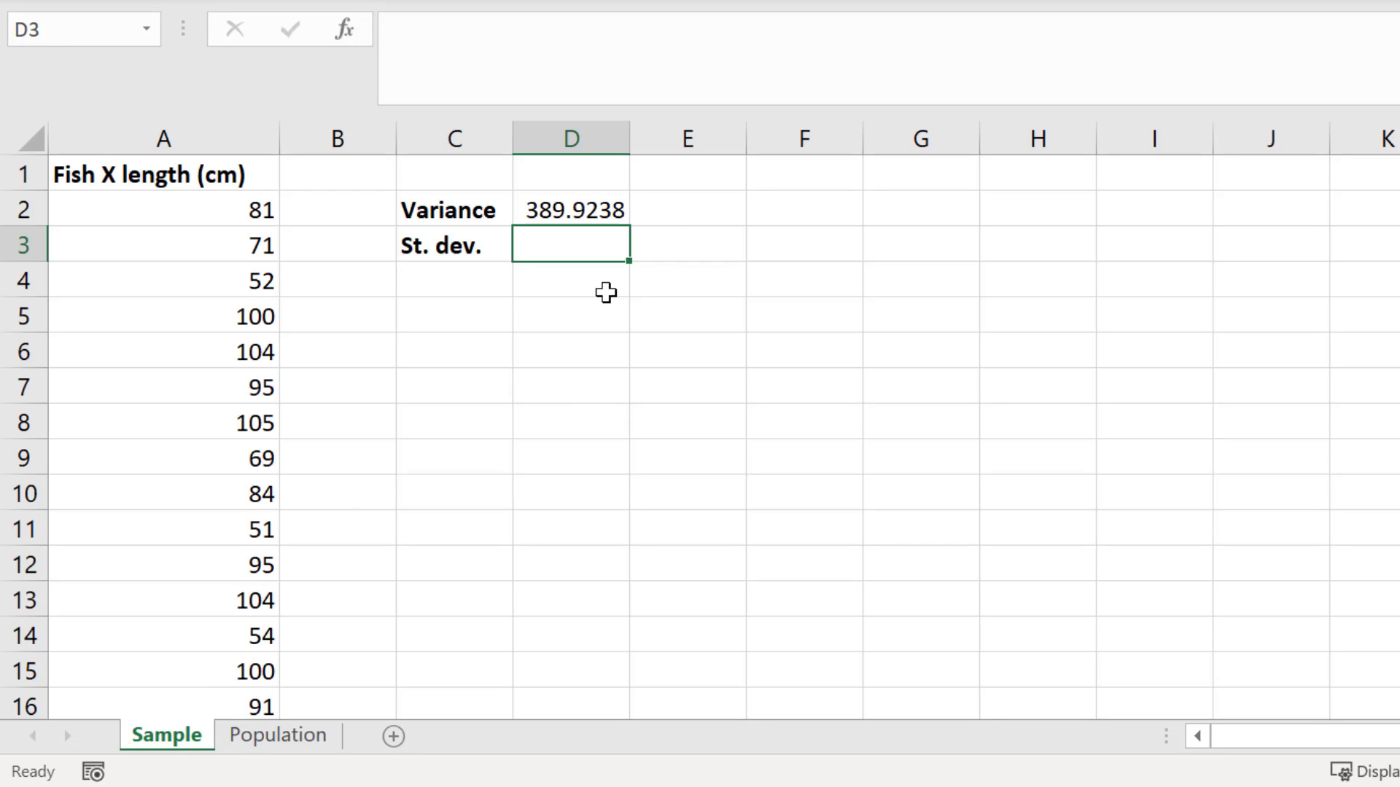
text(cm)
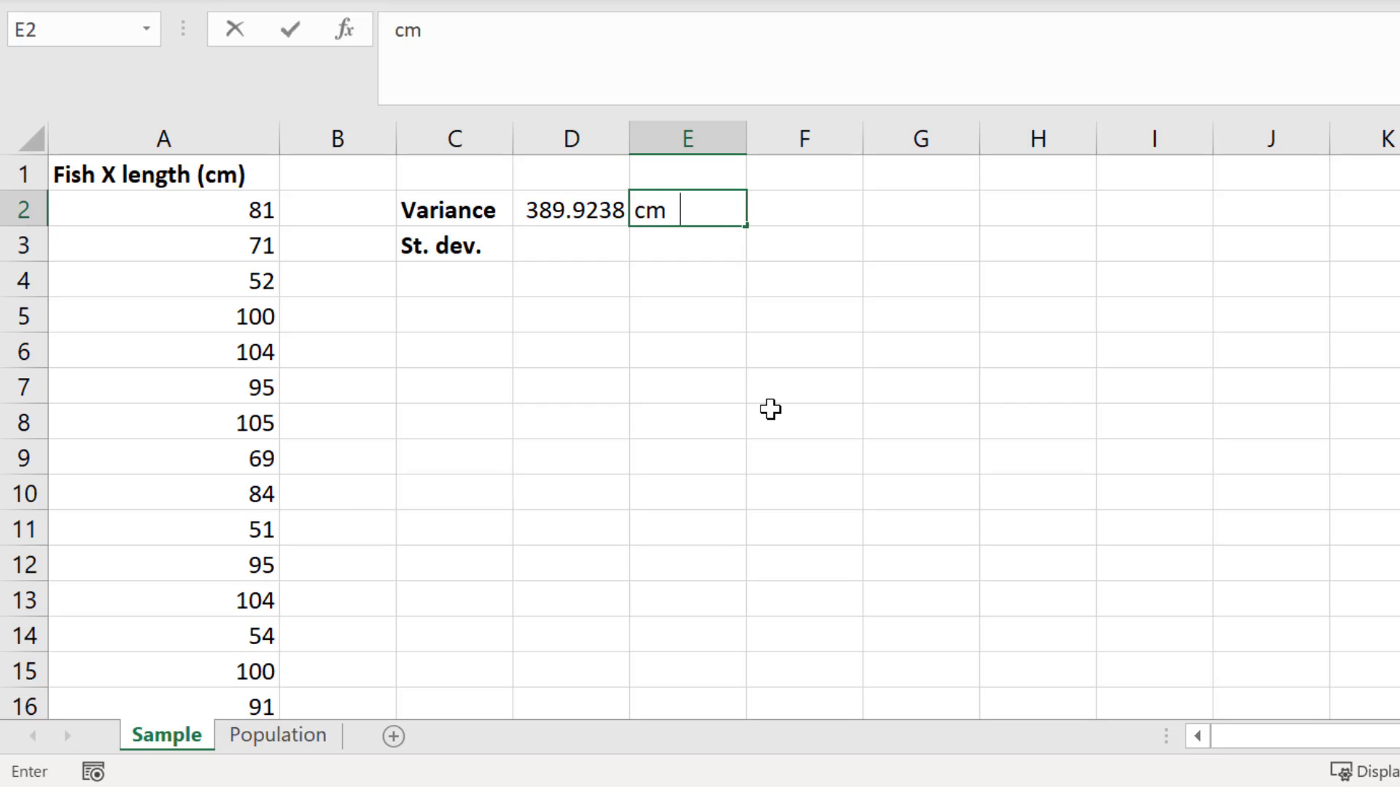
text(2)
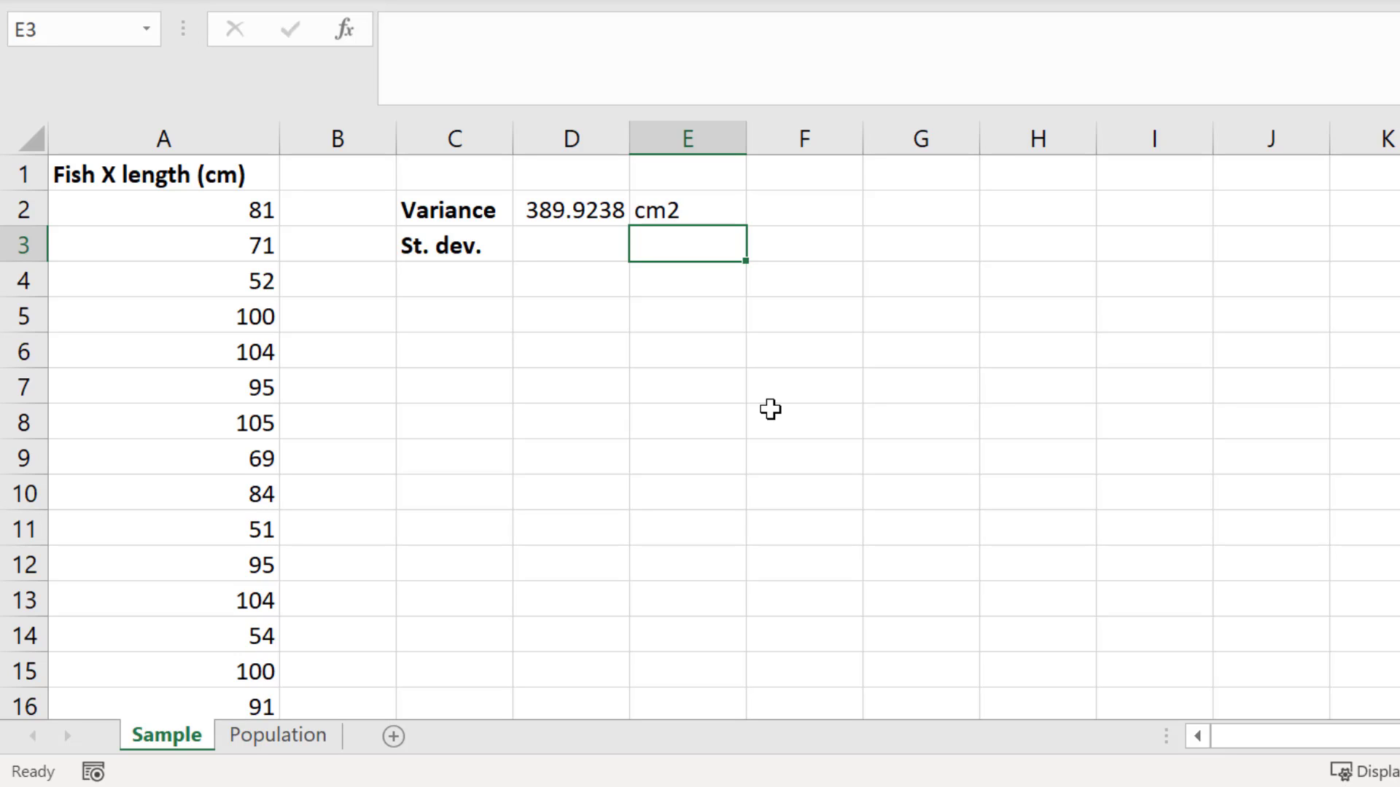
Set D3 to =SQRT(D2), giving 19.74649, and add the cm unit label in E3
click(570, 243)
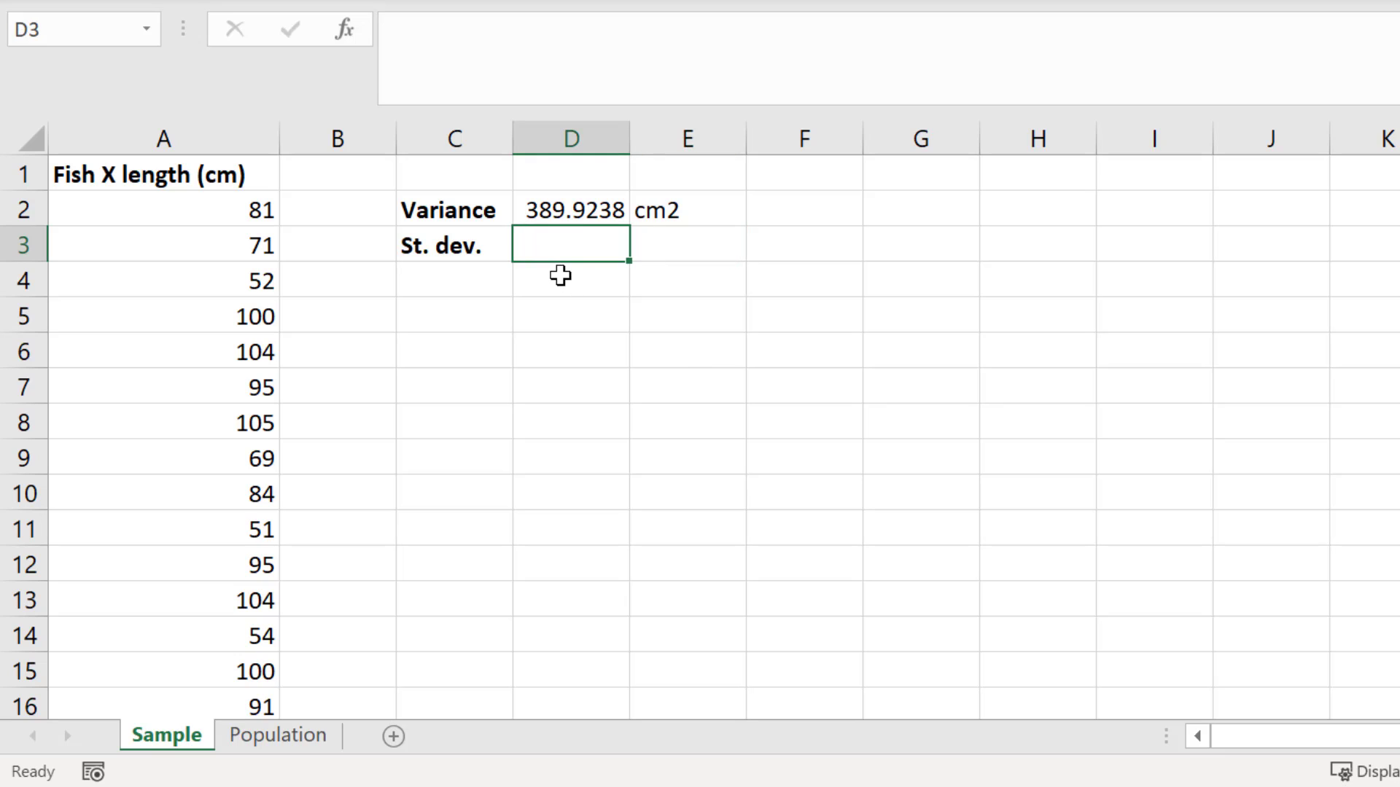
text(=SQRT)
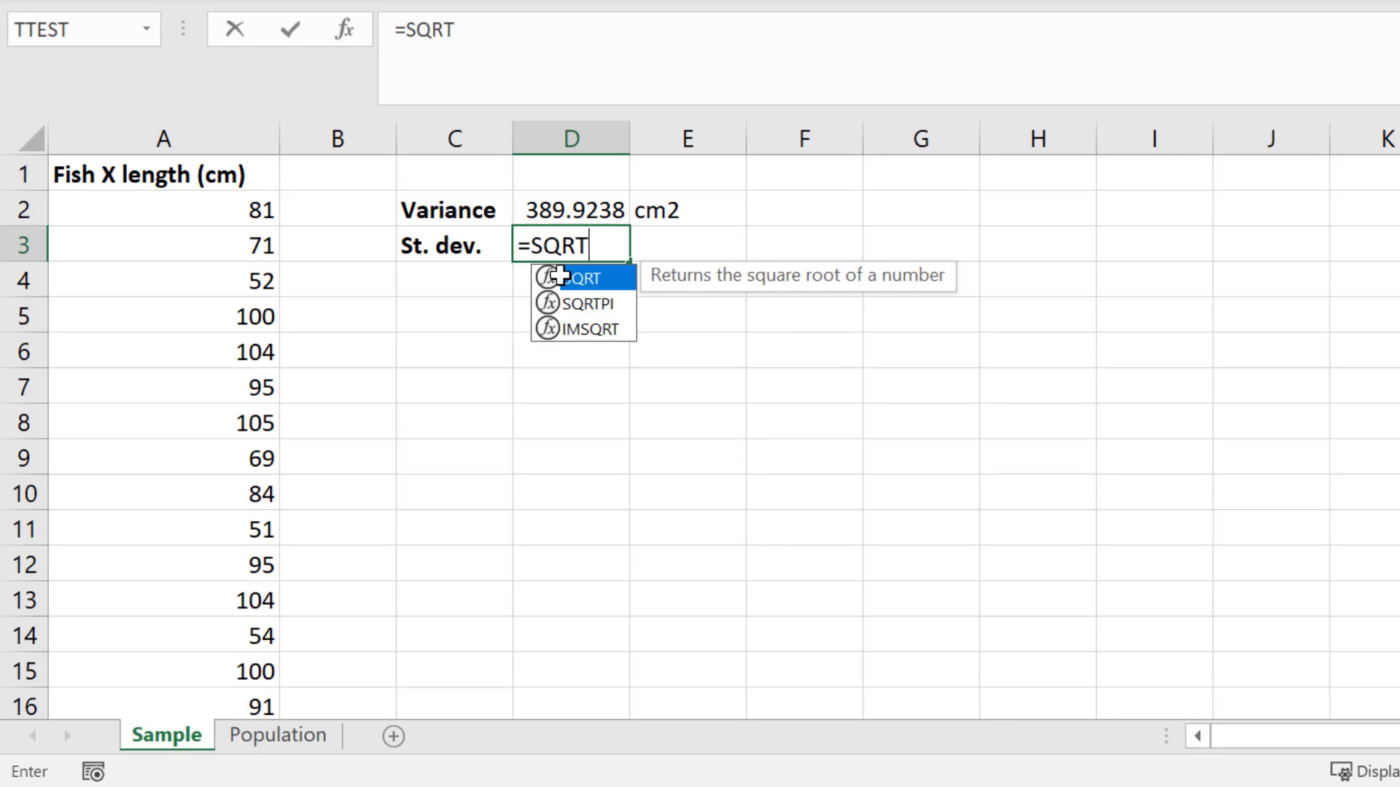
text(()
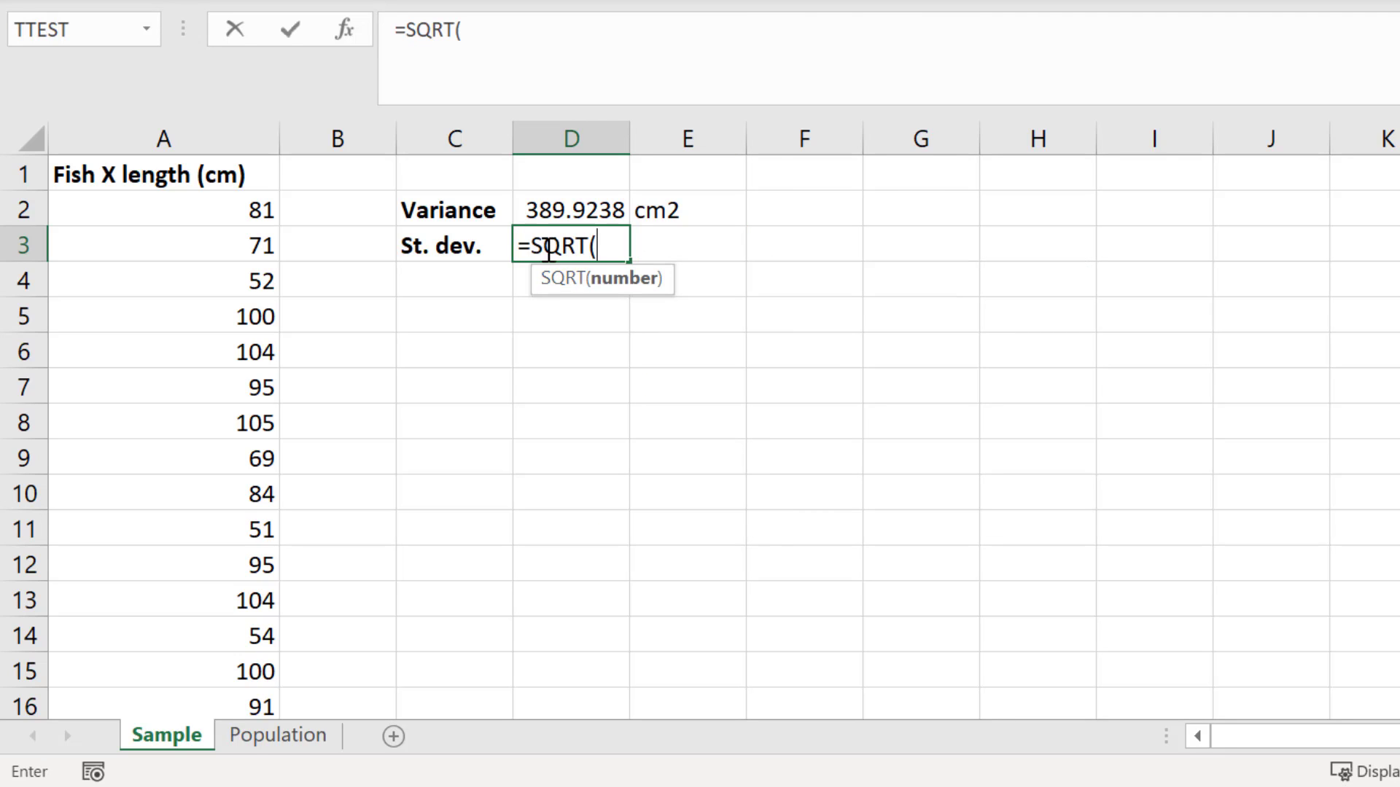
click(570, 210)
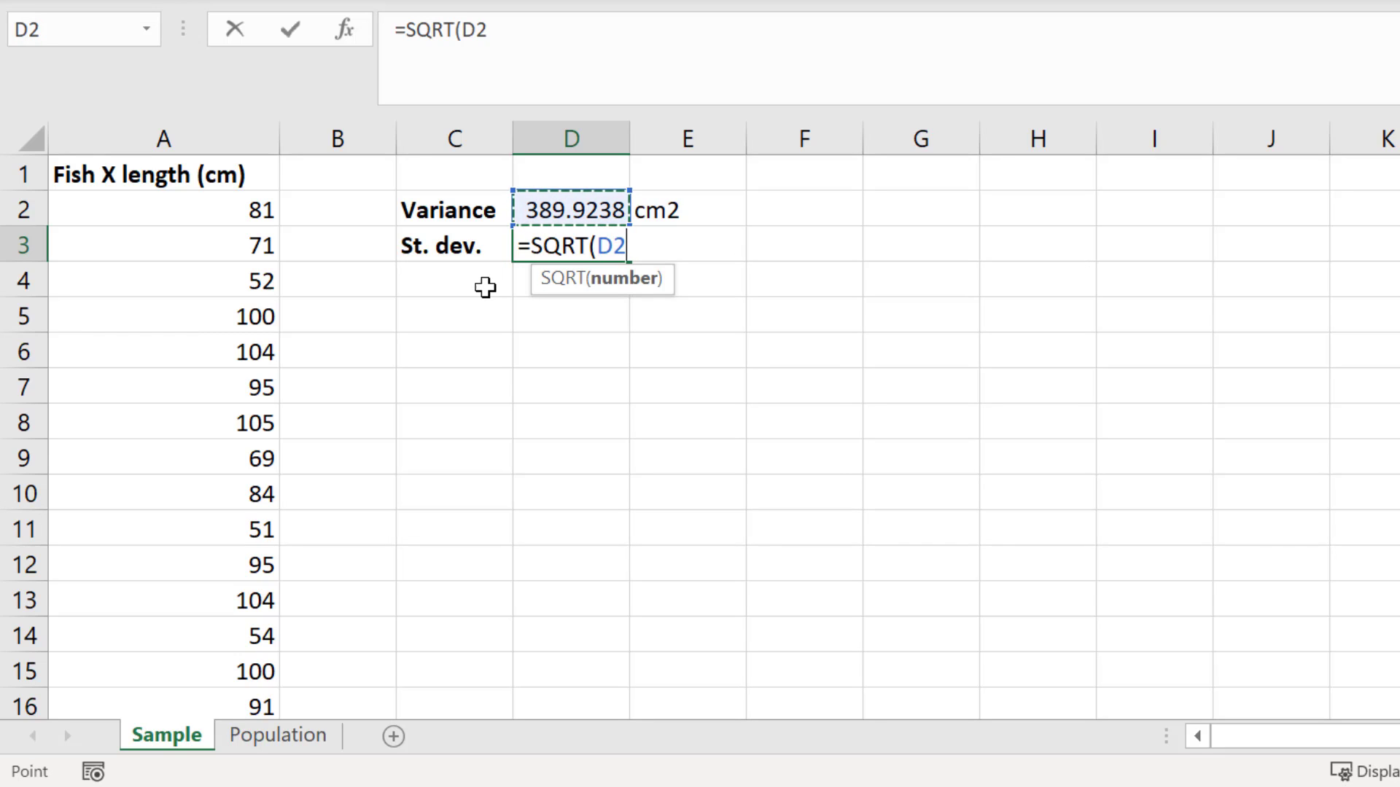
text())
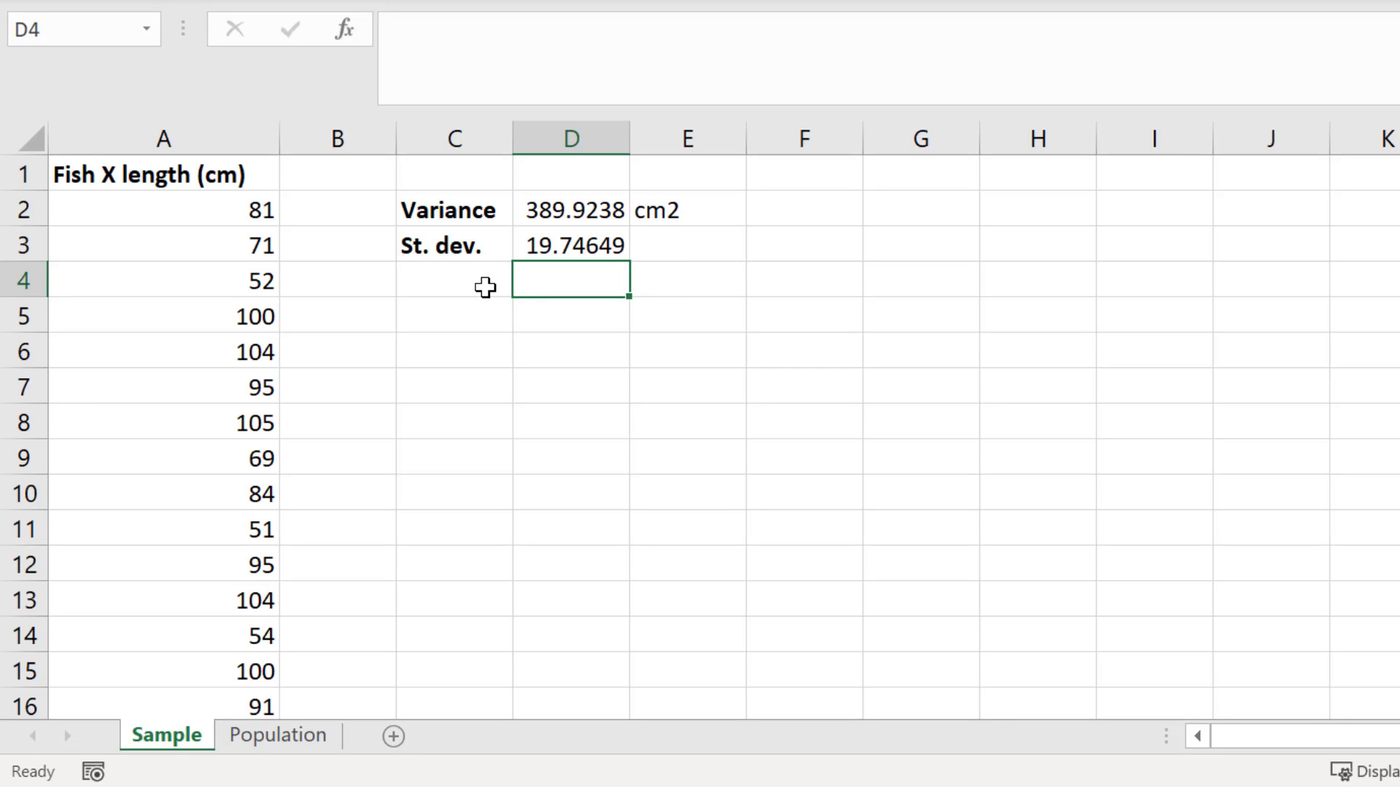
mouse_move(675, 248)
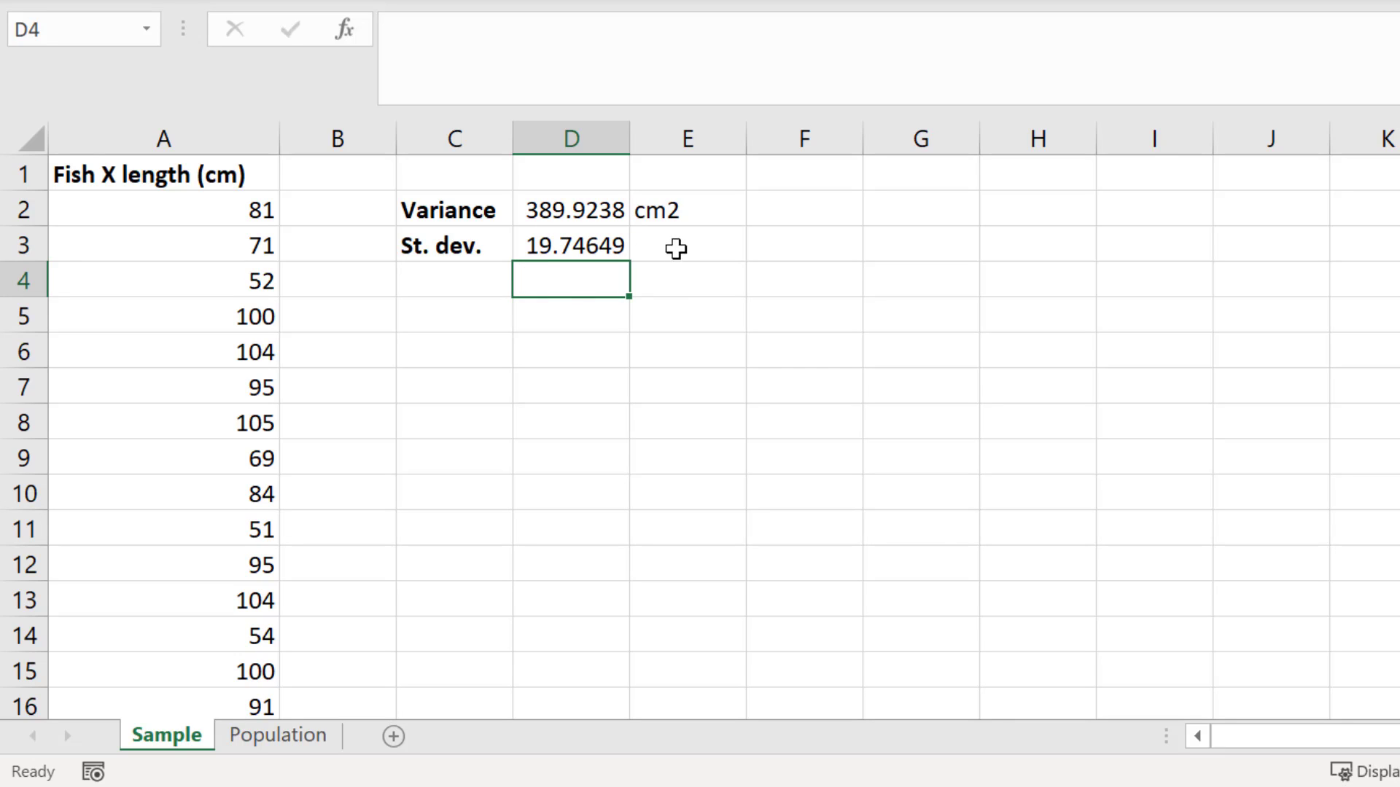
text(cm2)
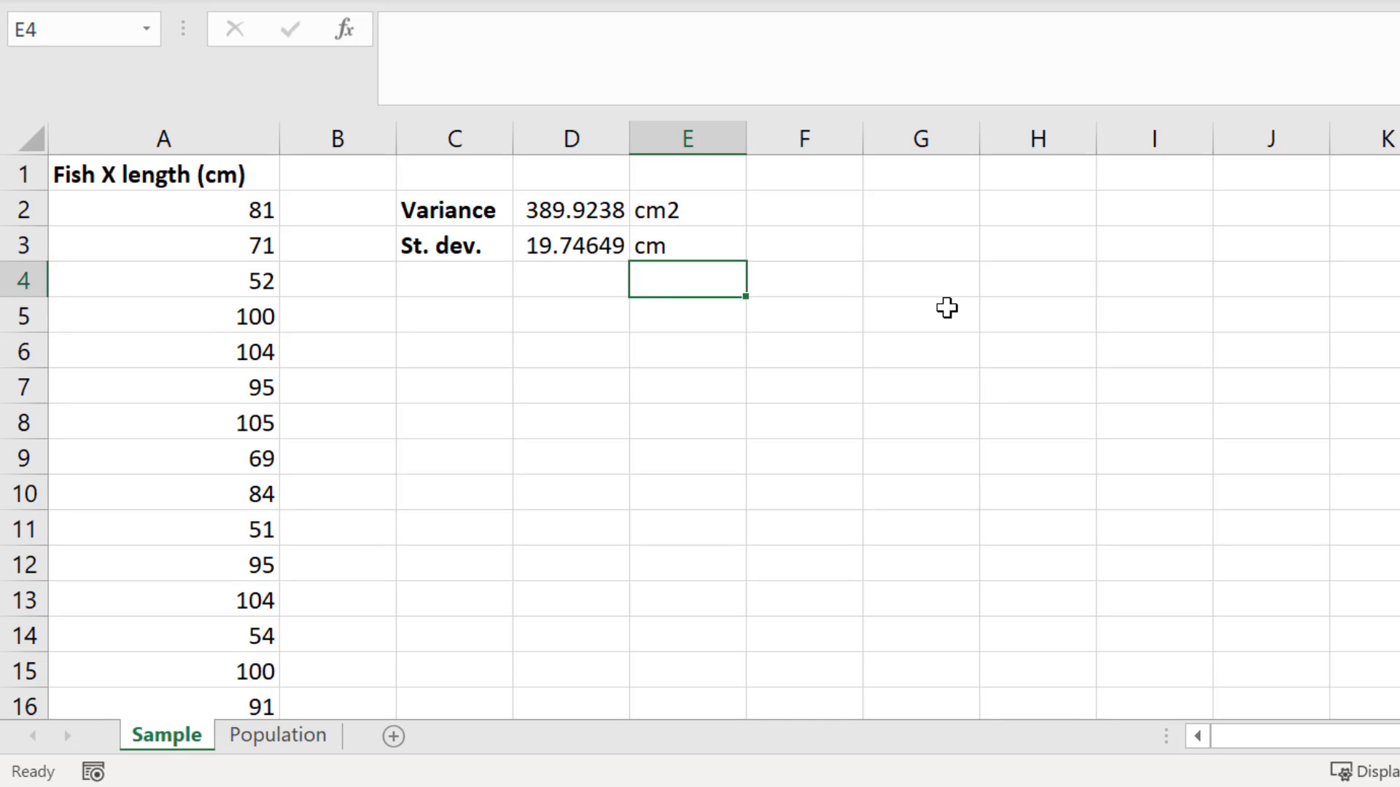
On the Population sheet, enter =VAR.P over all fish lengths, giving 341.12
click(277, 734)
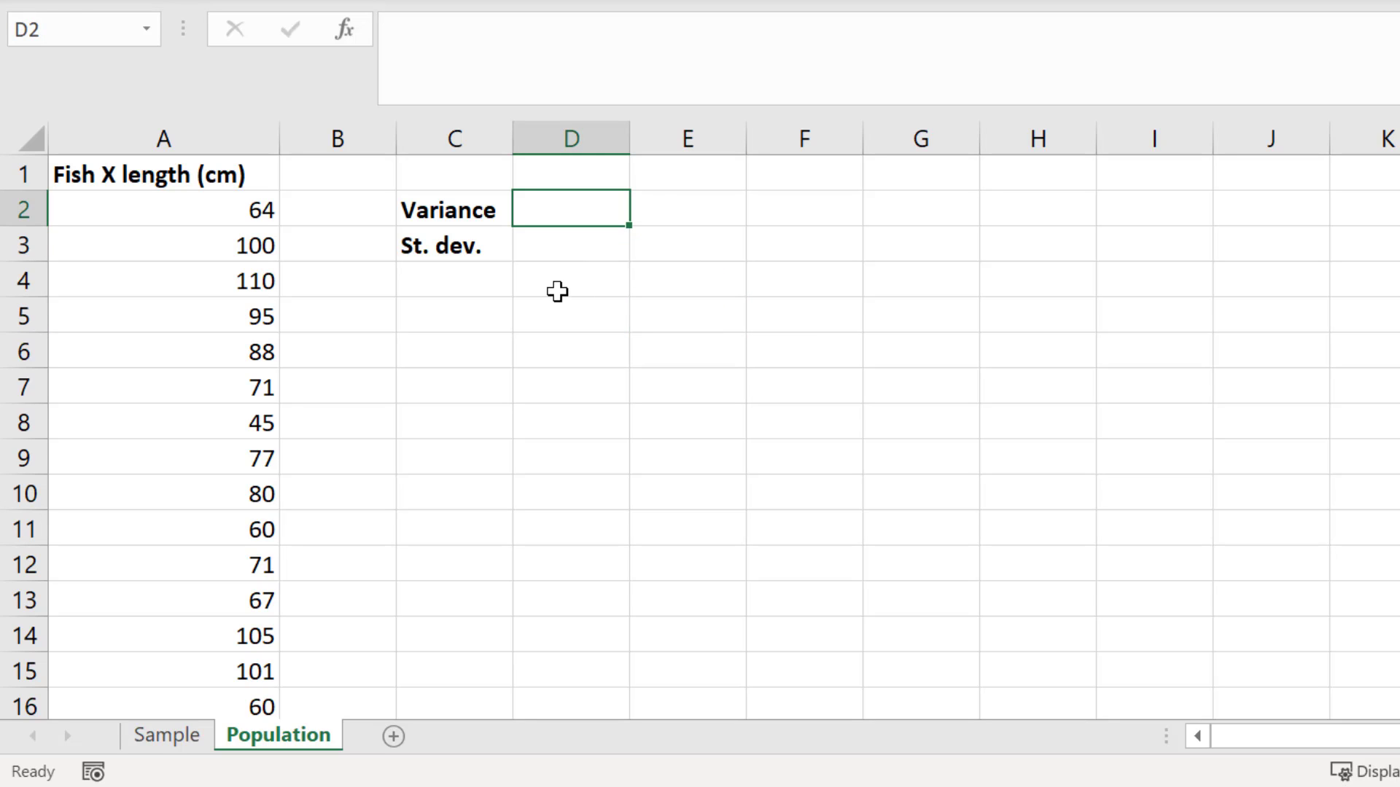
text(=VAR.P(A2:A65)
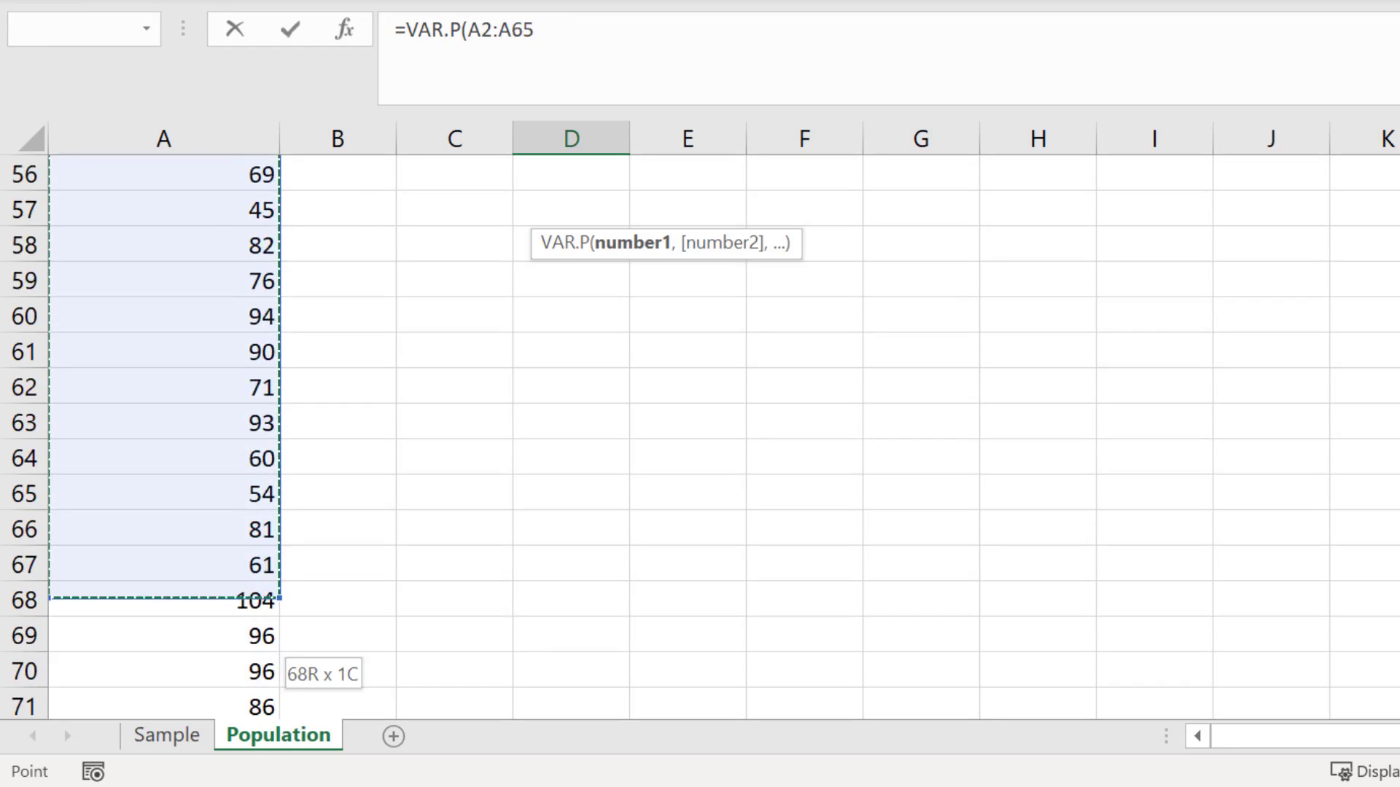
drag(250, 600, 250, 643)
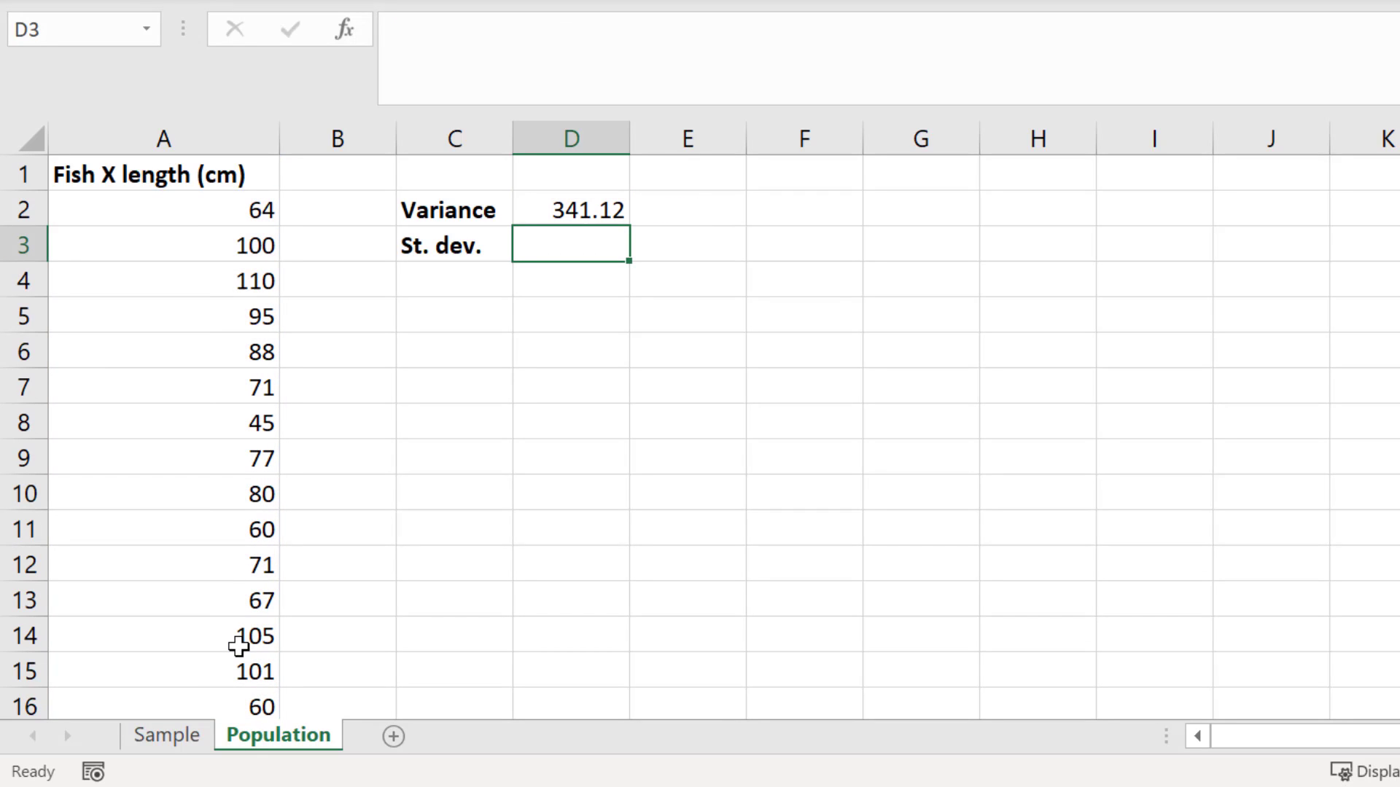
click(685, 209)
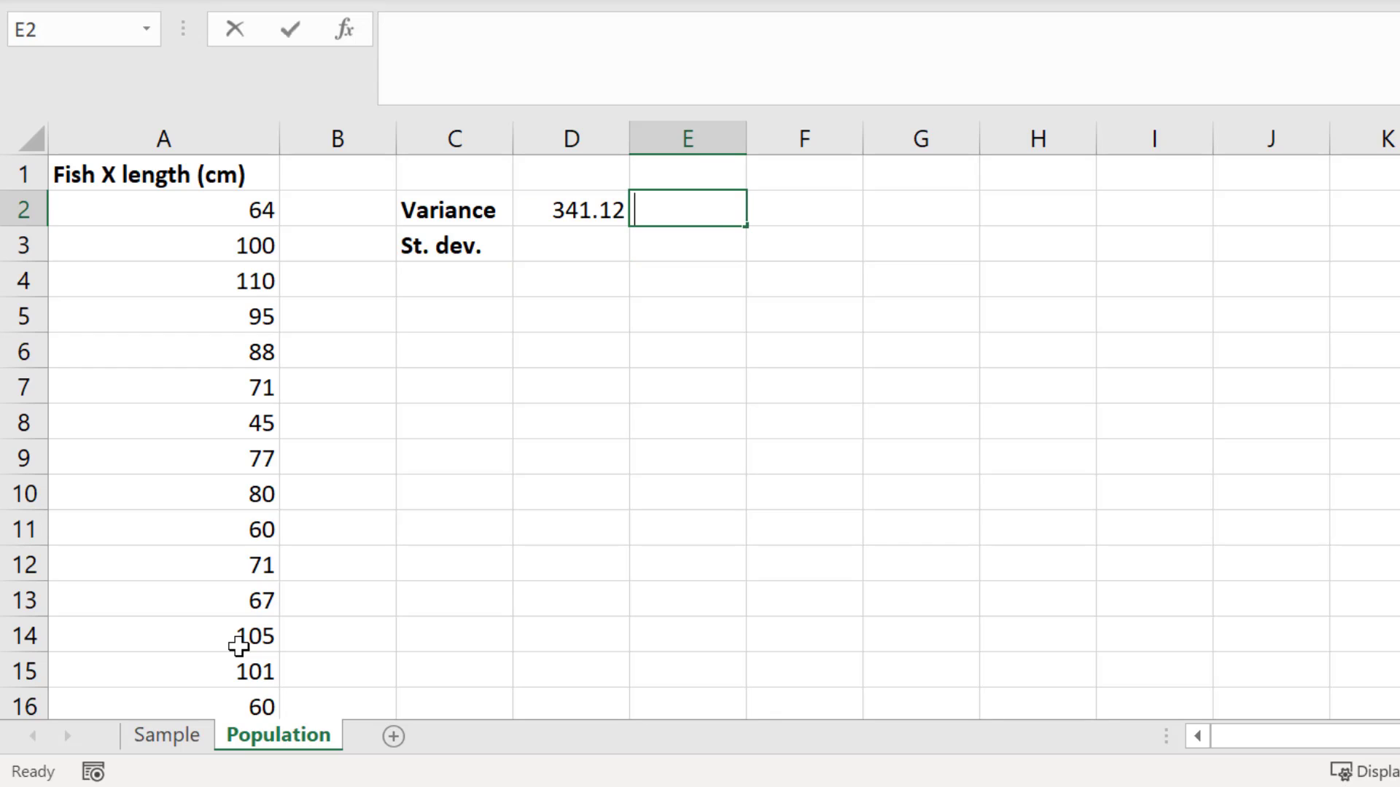
Label the population variance cm2 and the 18.46943 standard deviation cm
text(cm2)
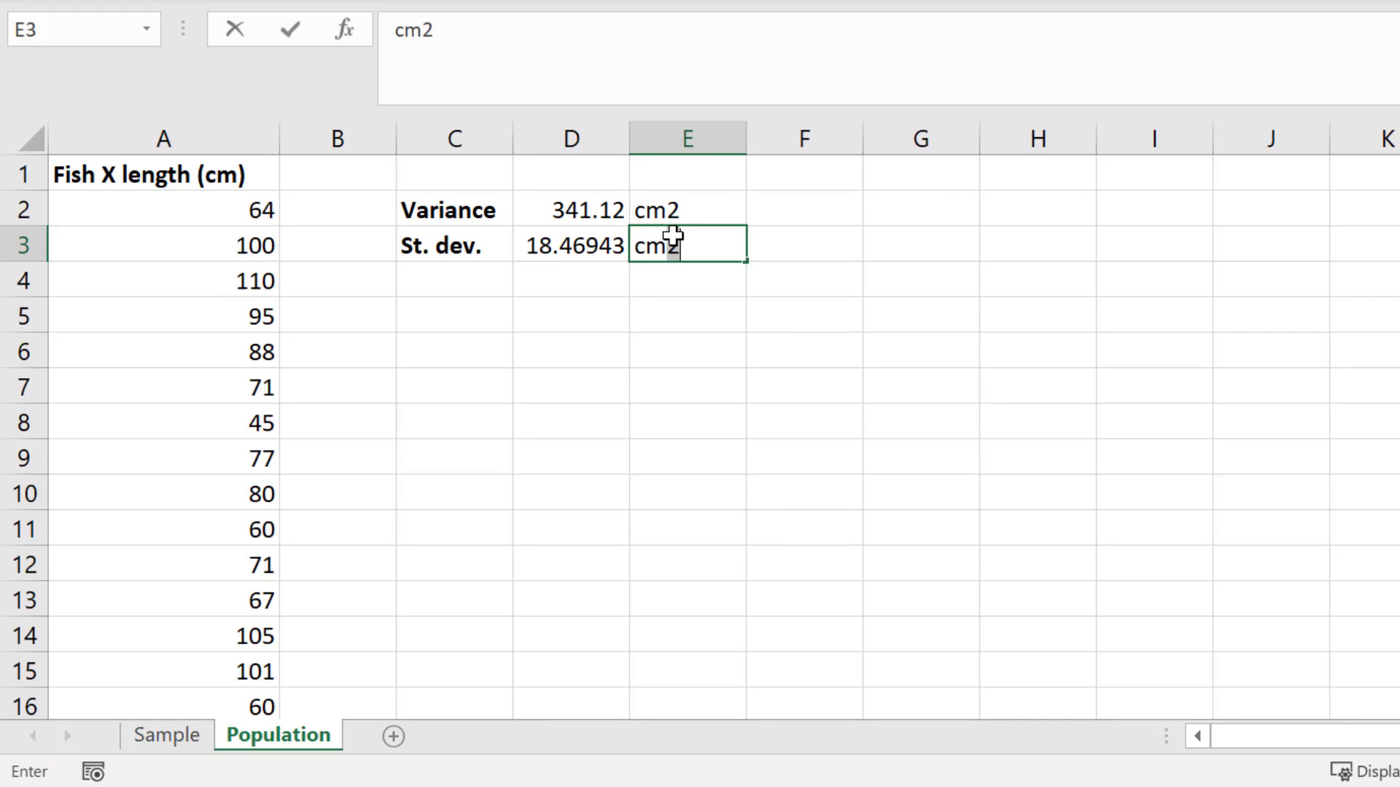
key(enter)
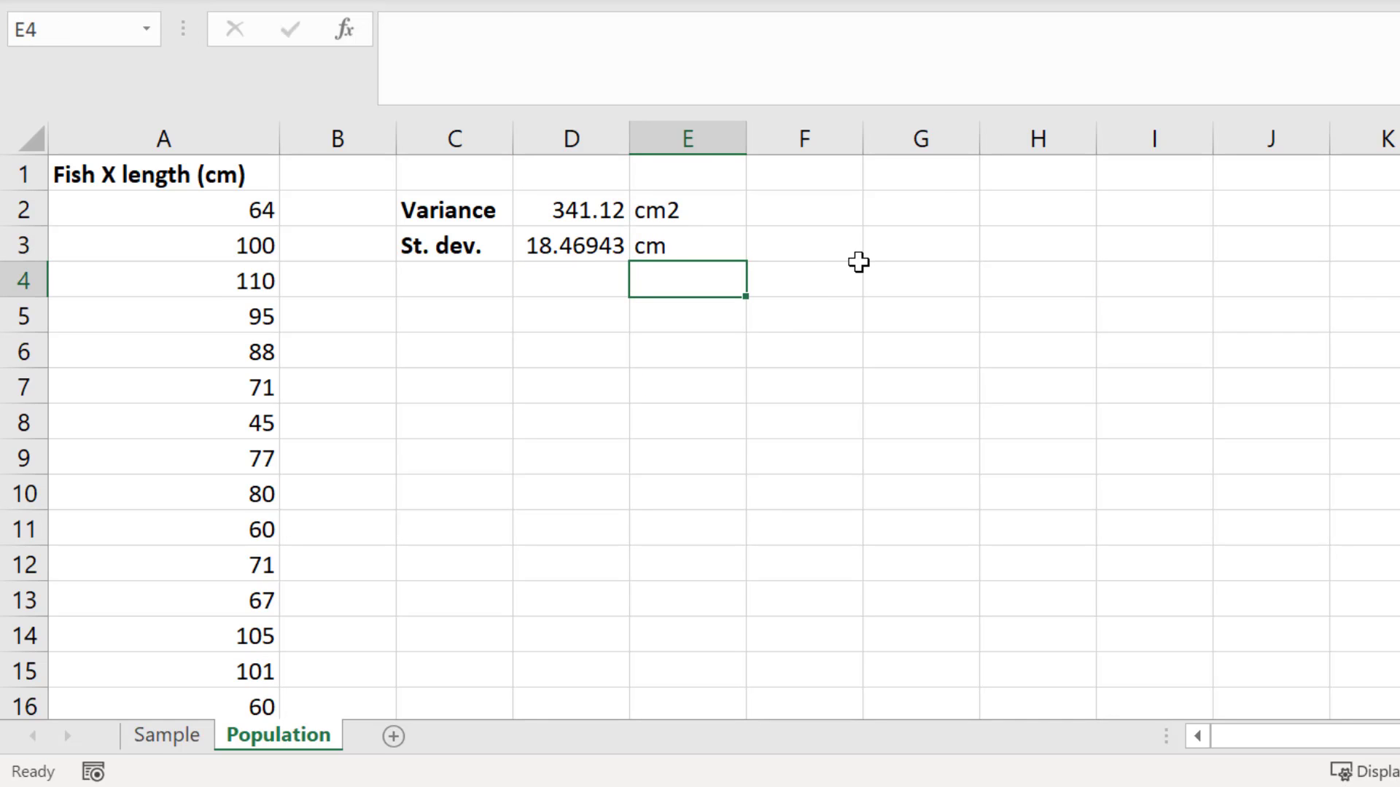